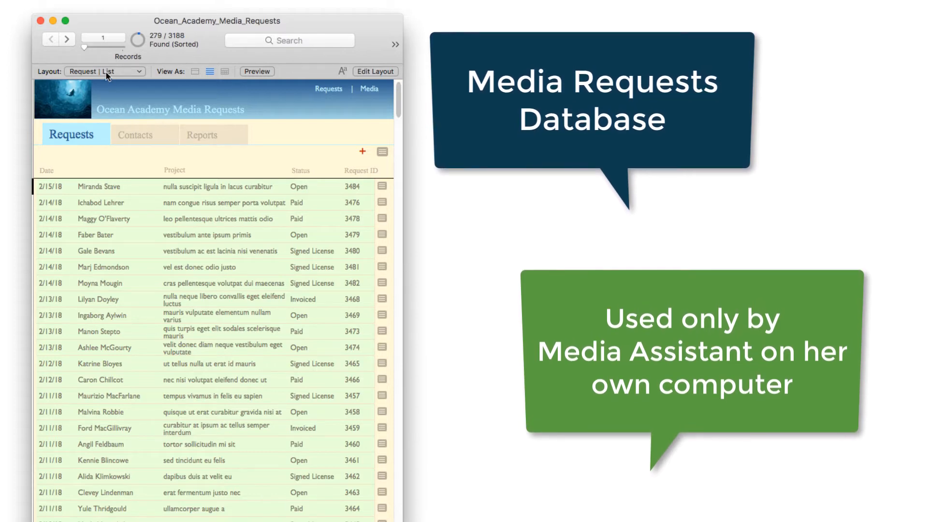
mouse_move(106, 75)
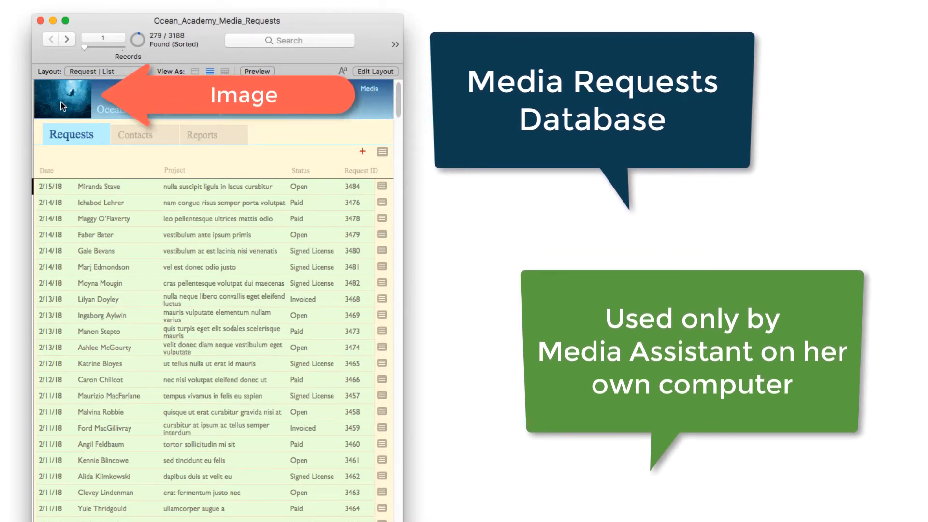
left_click(62, 99)
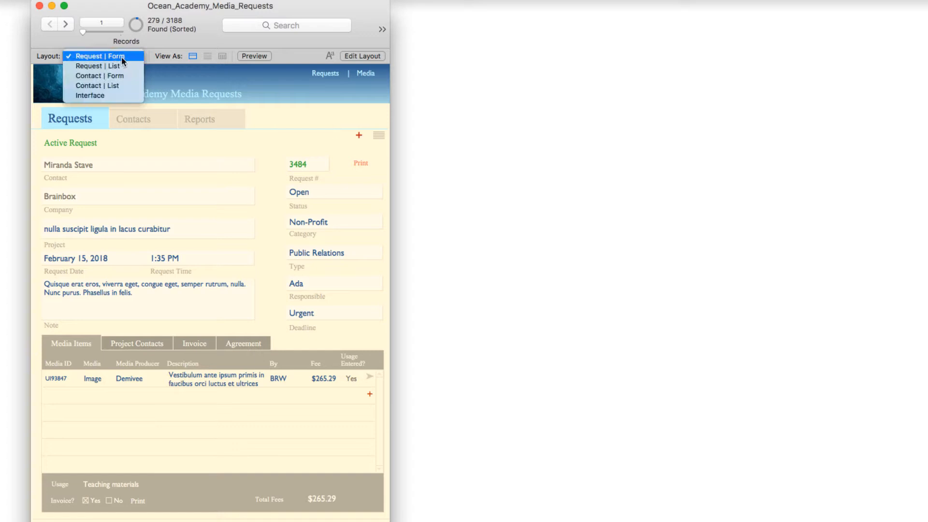
- View the Interface table's Logo container field options, showing it uses global storage
left_click(90, 96)
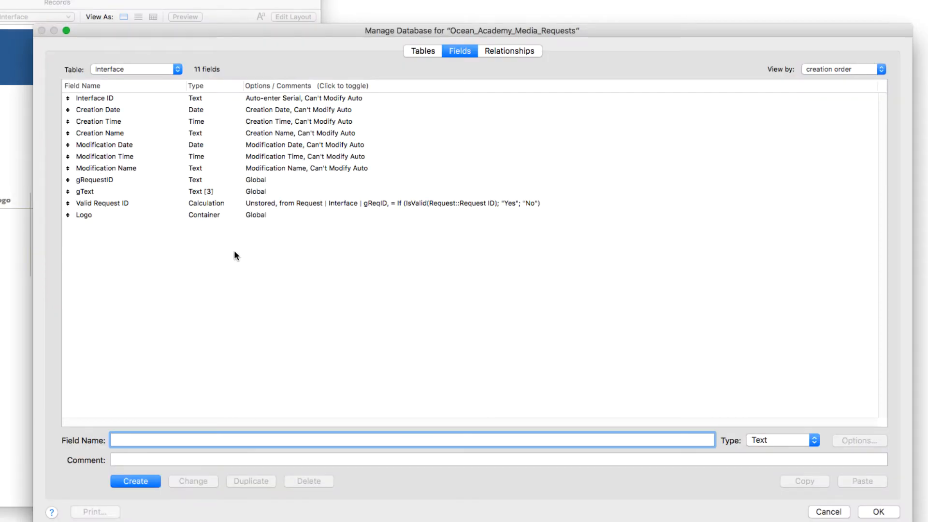
mouse_move(266, 258)
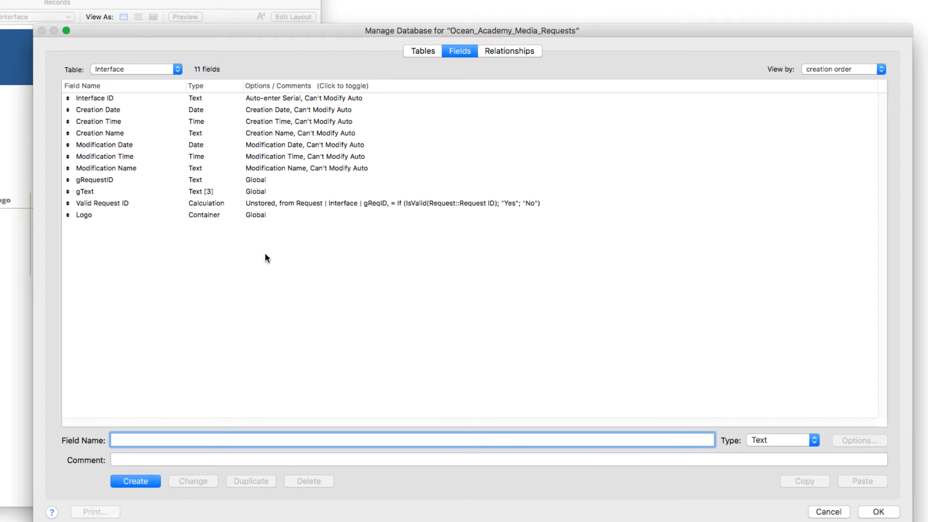
left_click(412, 440)
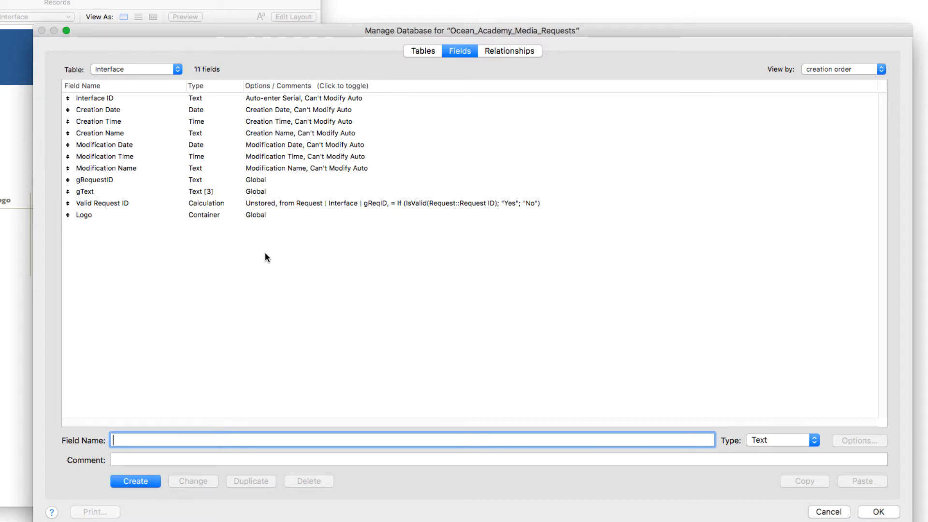
mouse_move(145, 129)
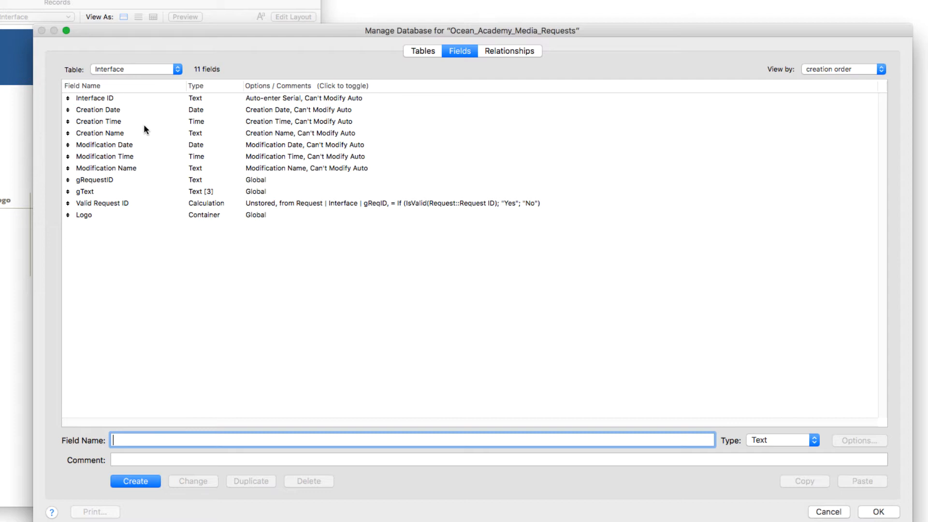
mouse_move(89, 223)
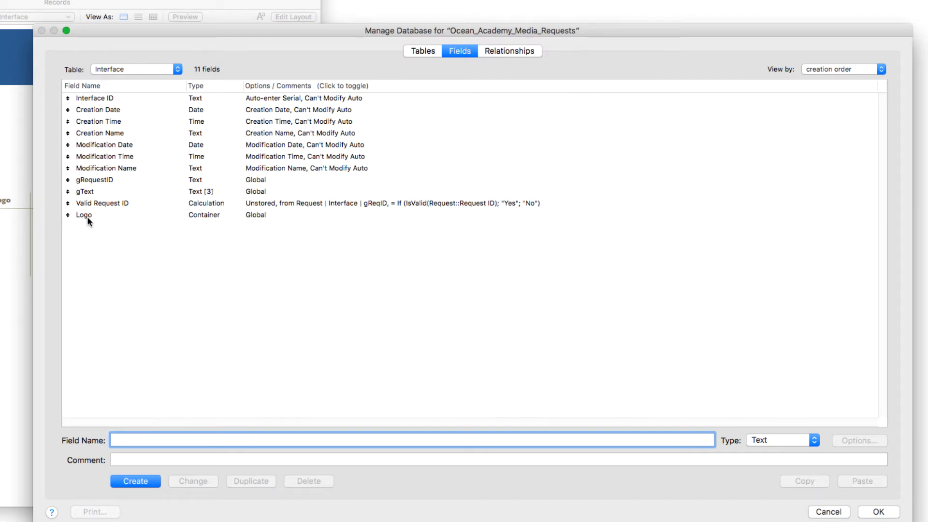
left_click(84, 215)
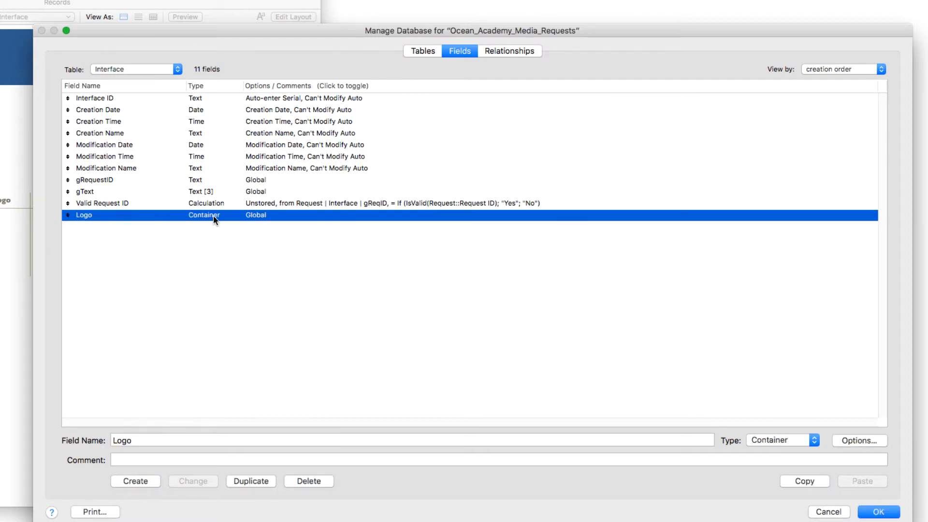
mouse_move(579, 321)
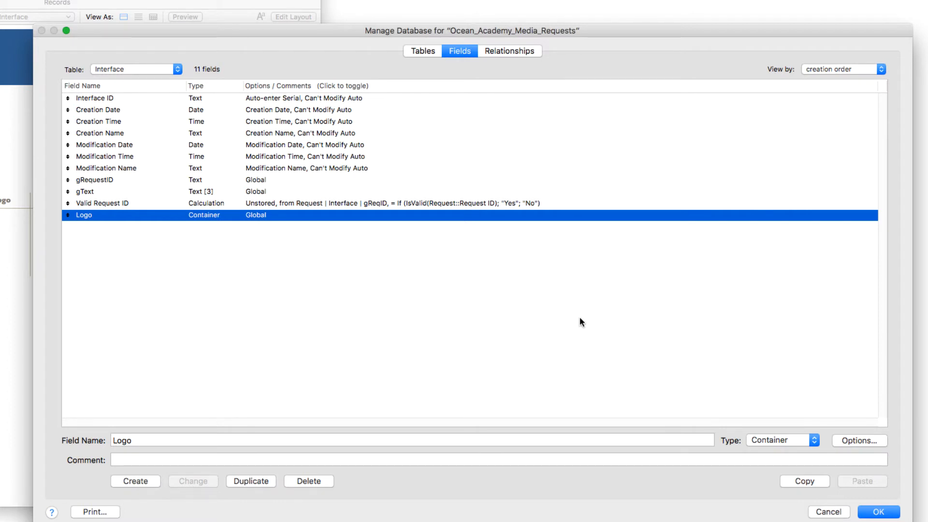
left_click(858, 440)
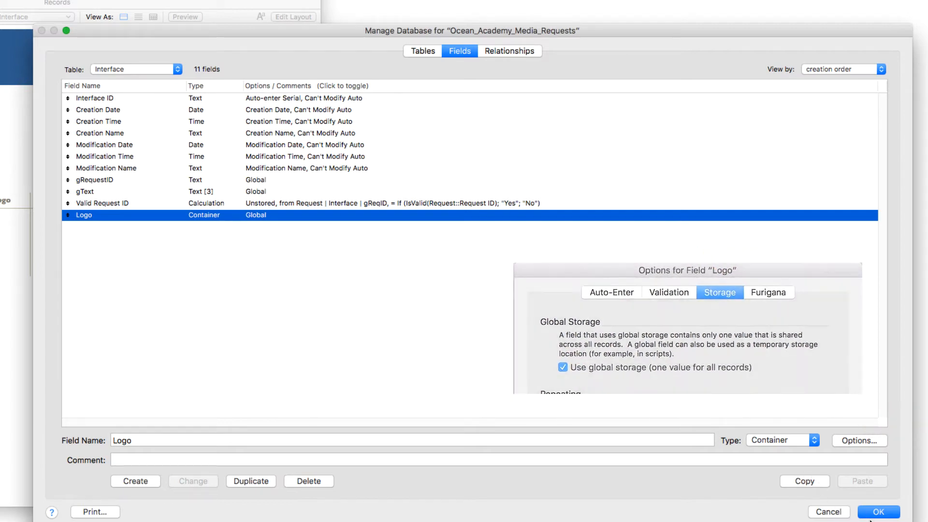
- Insert the underwater jpeg as the new global Logo picture
left_click(878, 512)
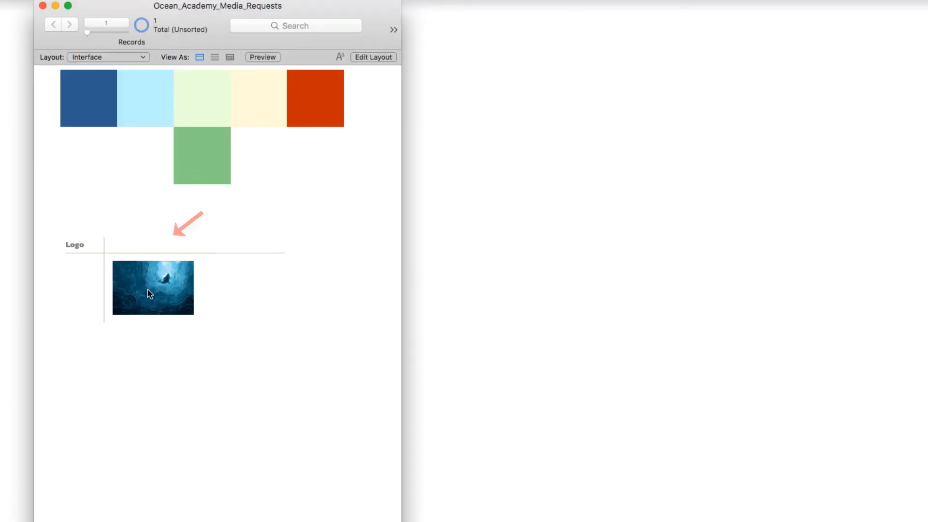
right_click(153, 288)
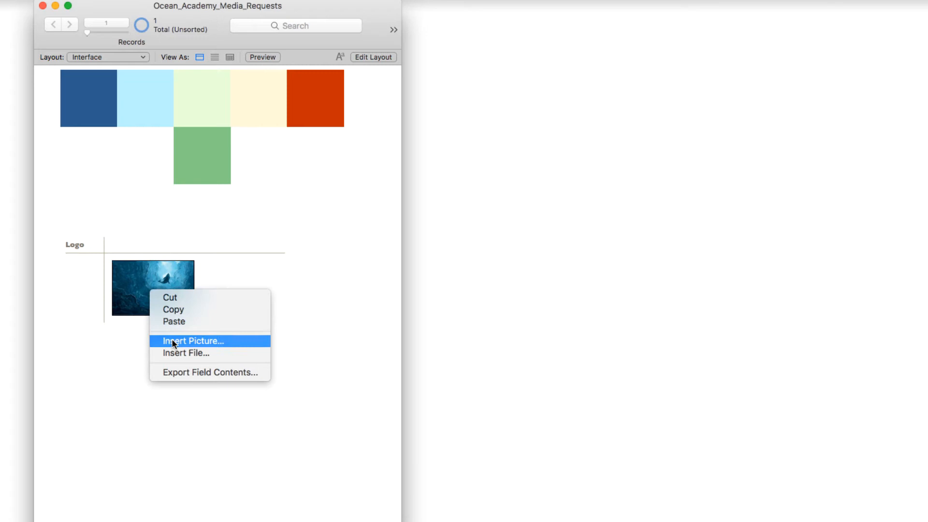
left_click(193, 341)
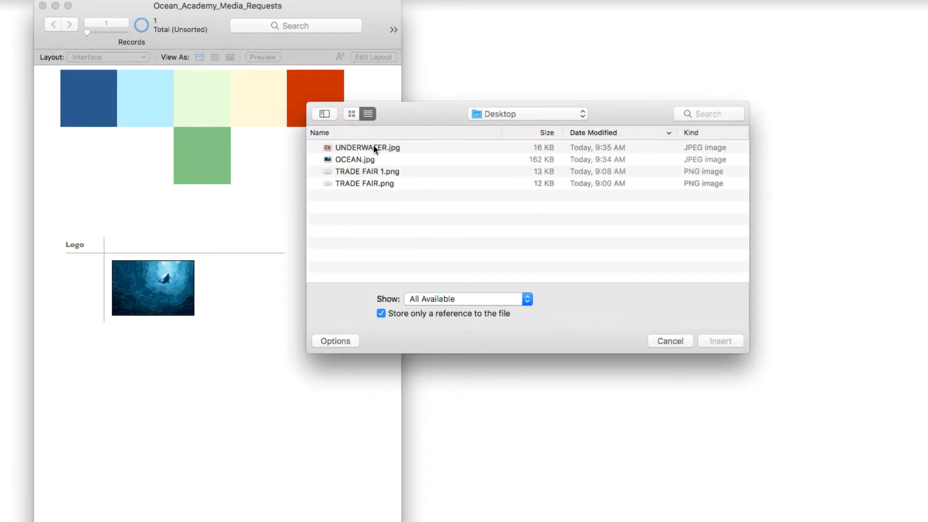
left_click(719, 342)
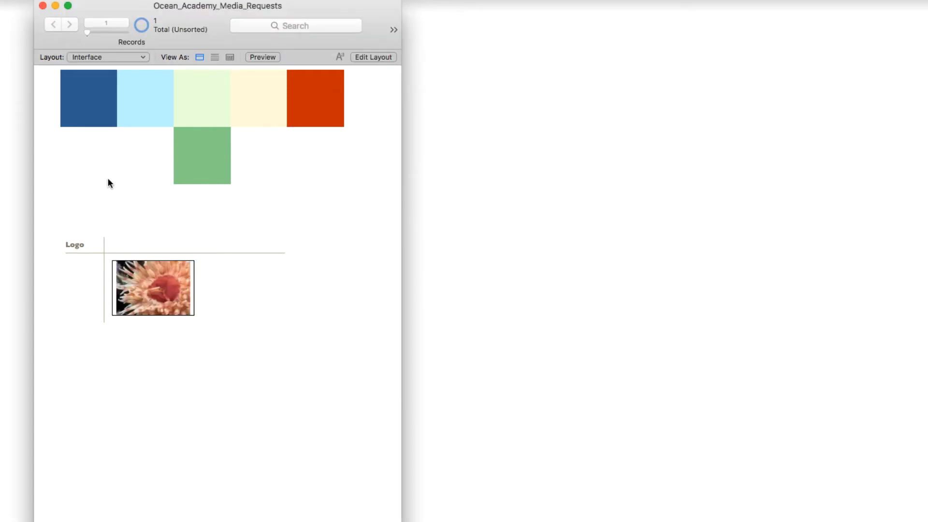
- Return to the Request | Form layout so the header shows the new logo
left_click(108, 57)
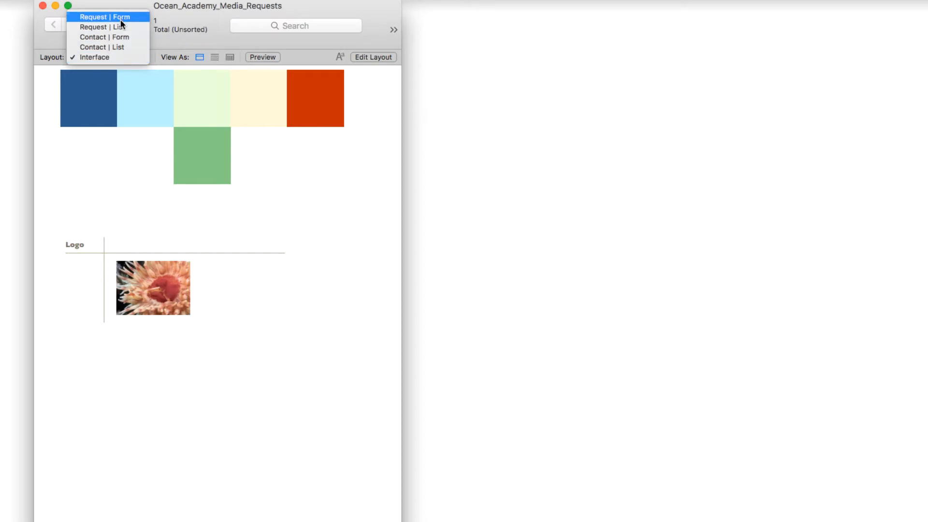
left_click(102, 27)
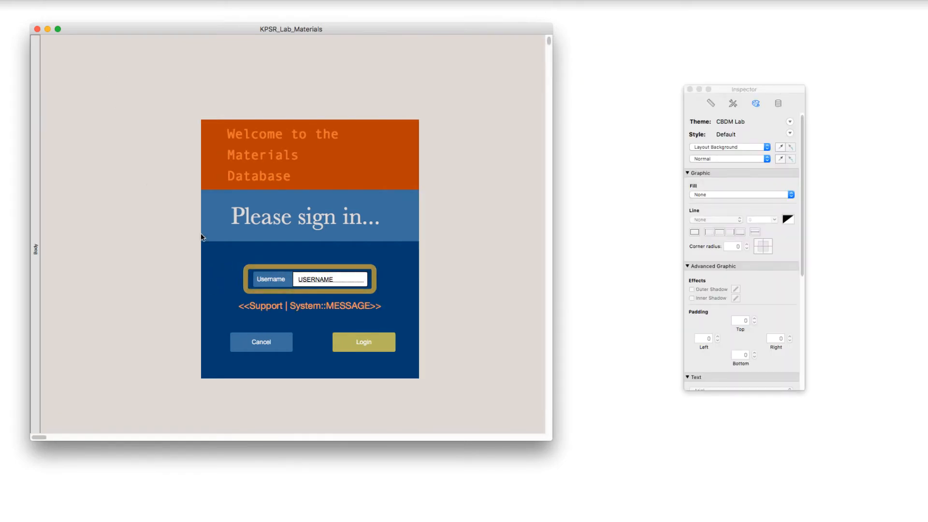
- Reveal the System table definition behind the USERNAME global text field
left_click(331, 278)
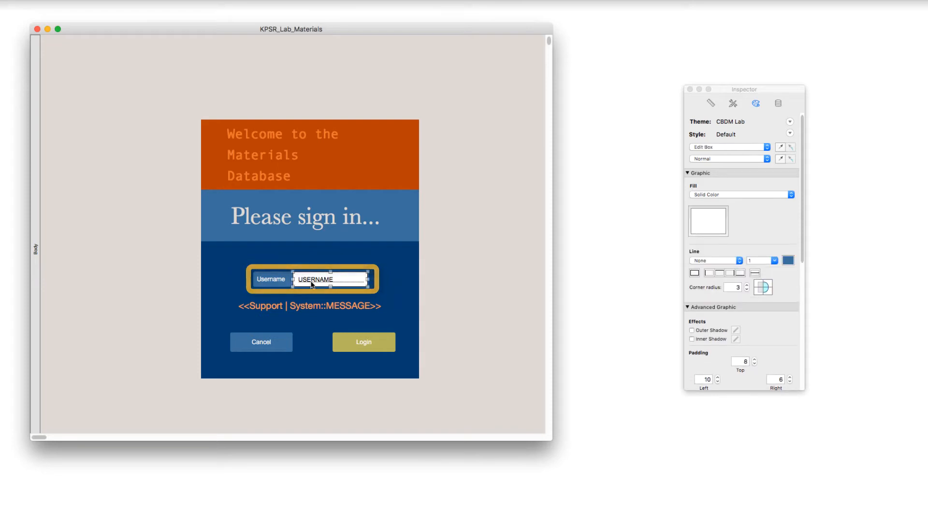
double_click(317, 279)
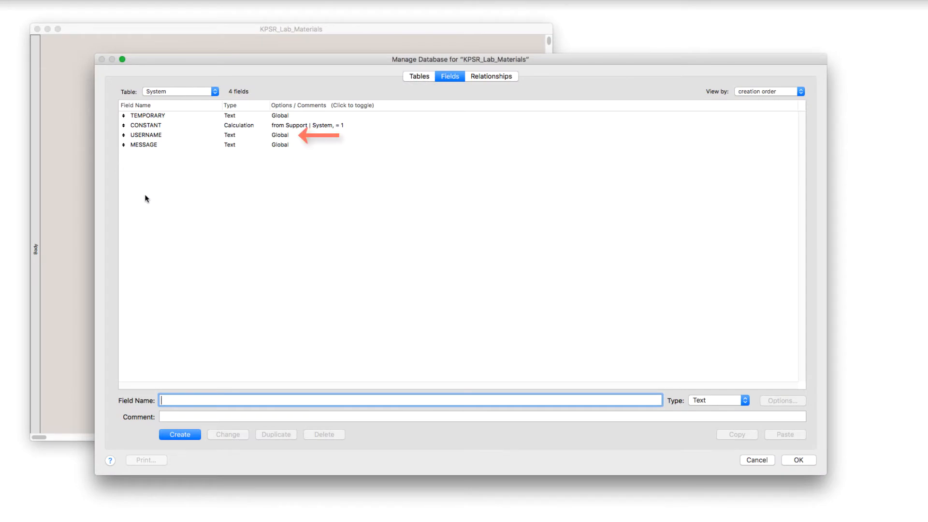
mouse_move(183, 96)
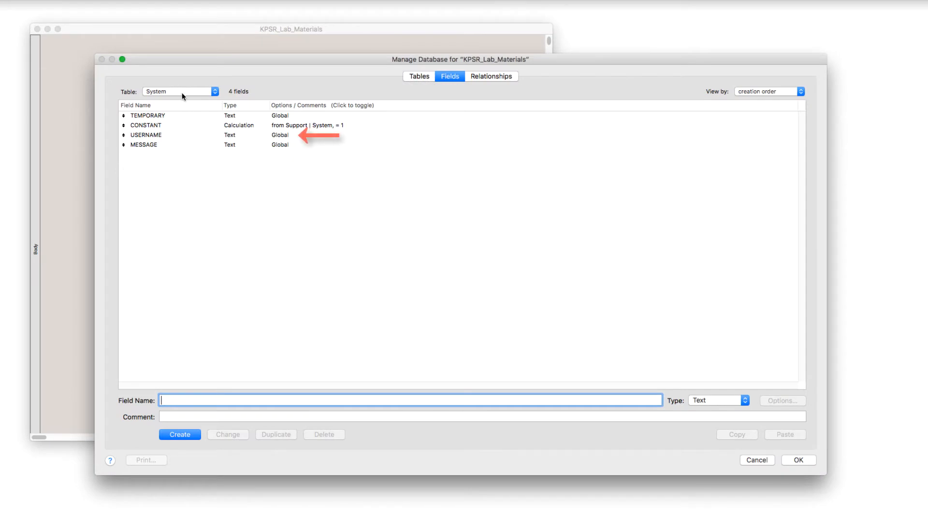
- Review the USERNAME field in the list and close Manage Database
left_click(146, 136)
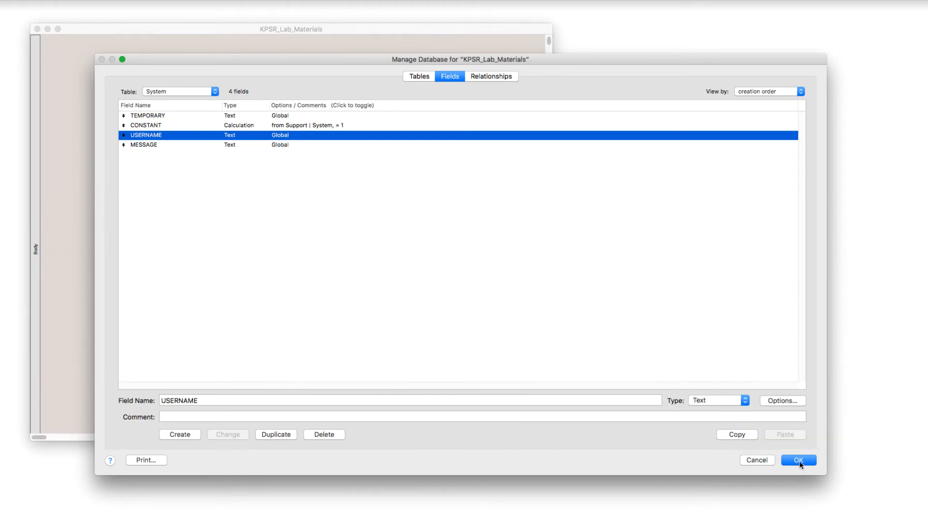
left_click(798, 460)
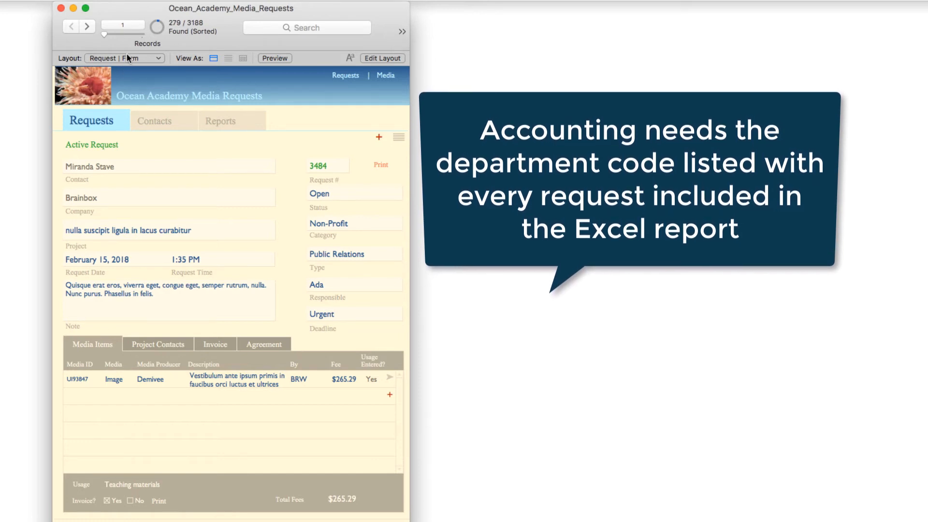
- On the Interface layout, edit the account code value MR09873-
left_click(125, 58)
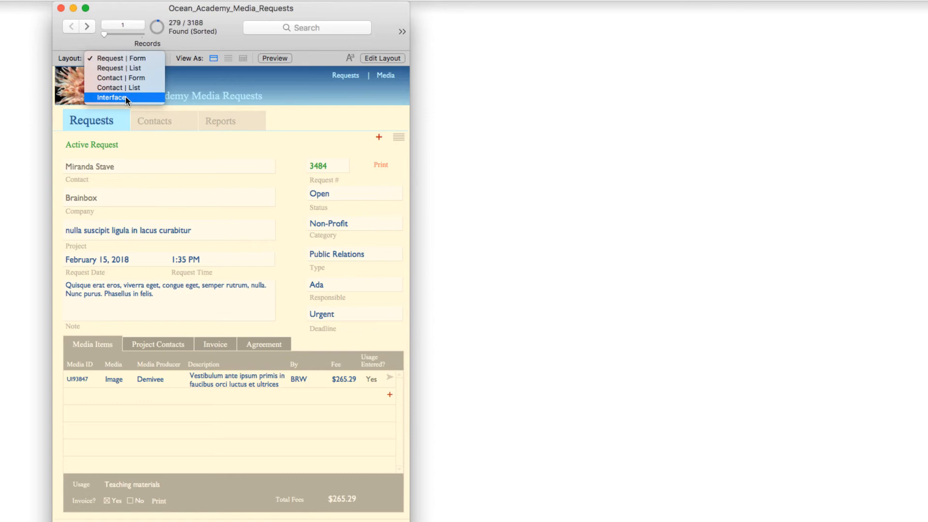
left_click(113, 96)
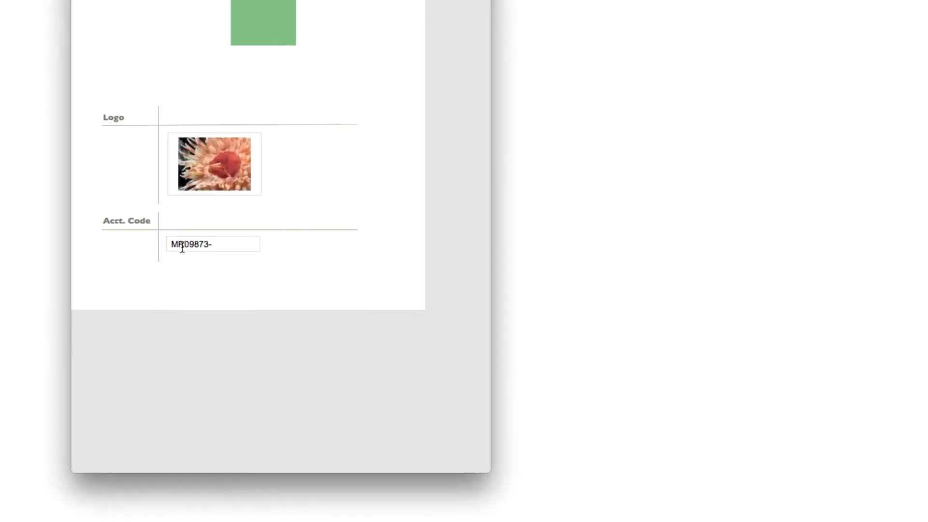
left_click(212, 244)
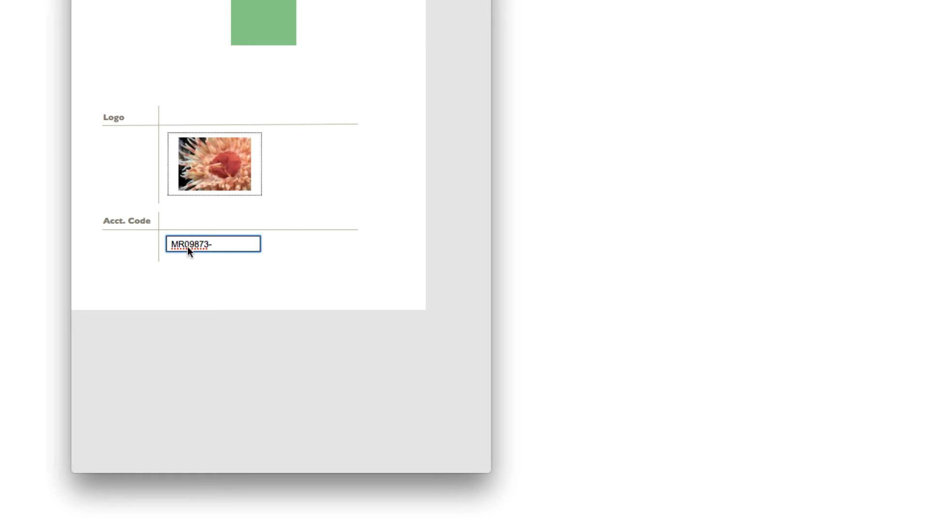
left_click(206, 266)
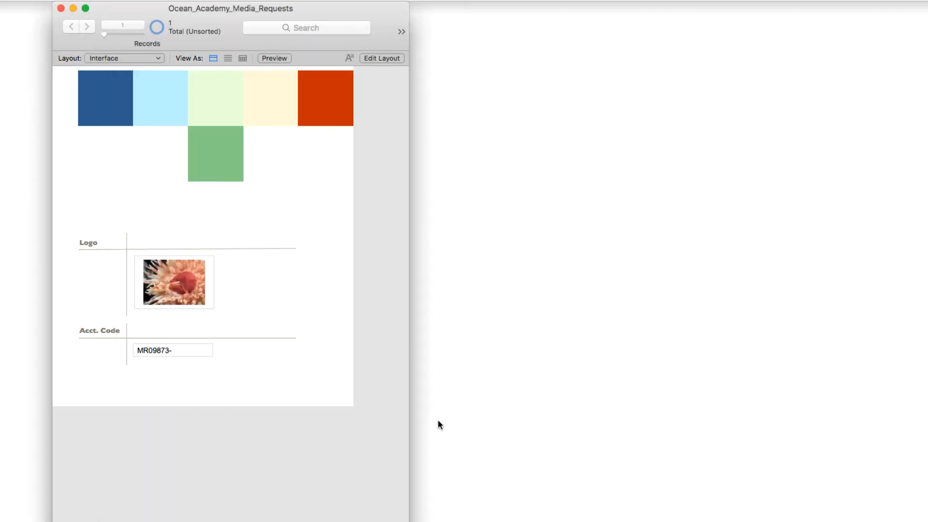
mouse_move(401, 428)
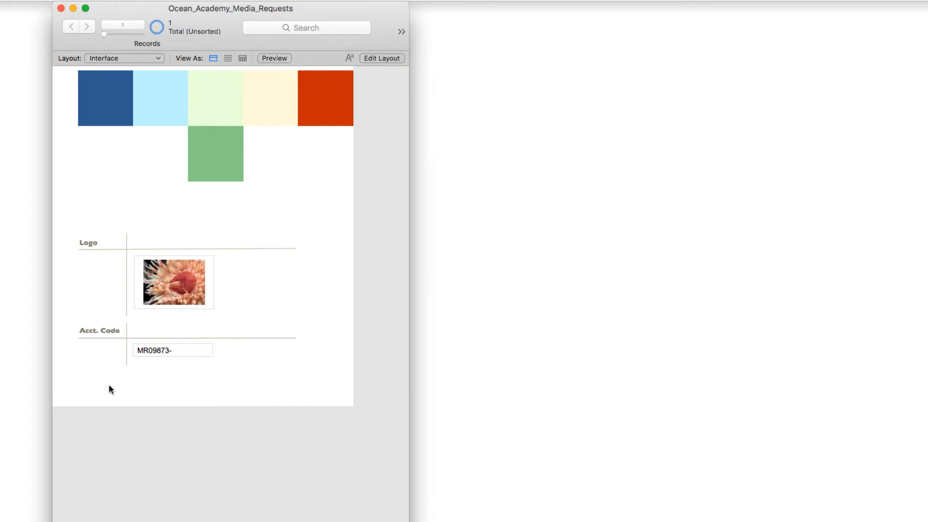
mouse_move(114, 384)
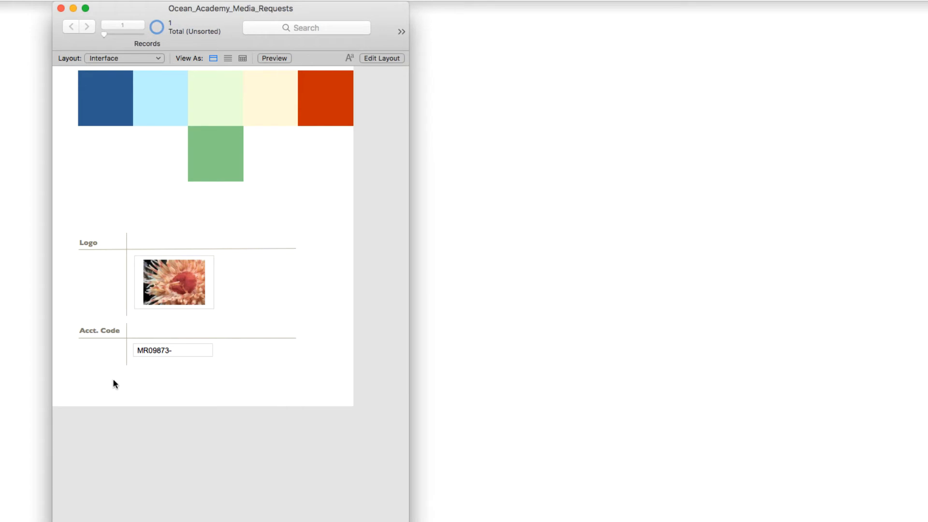
- Return to the media requests form layout ready to export records
left_click(122, 58)
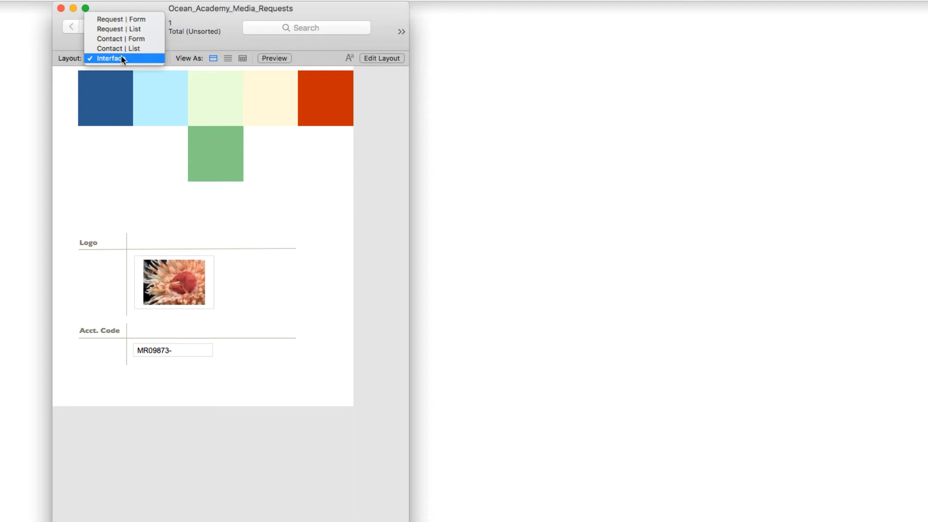
mouse_move(118, 28)
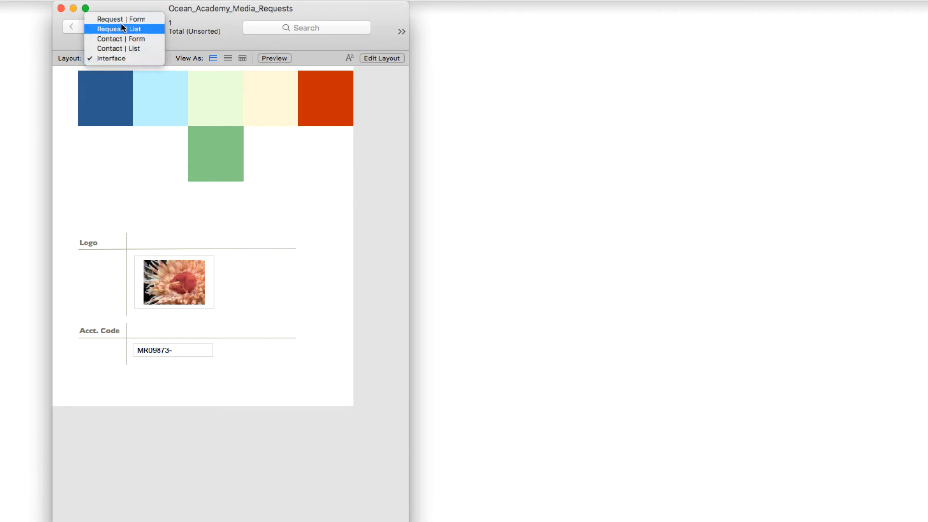
left_click(123, 19)
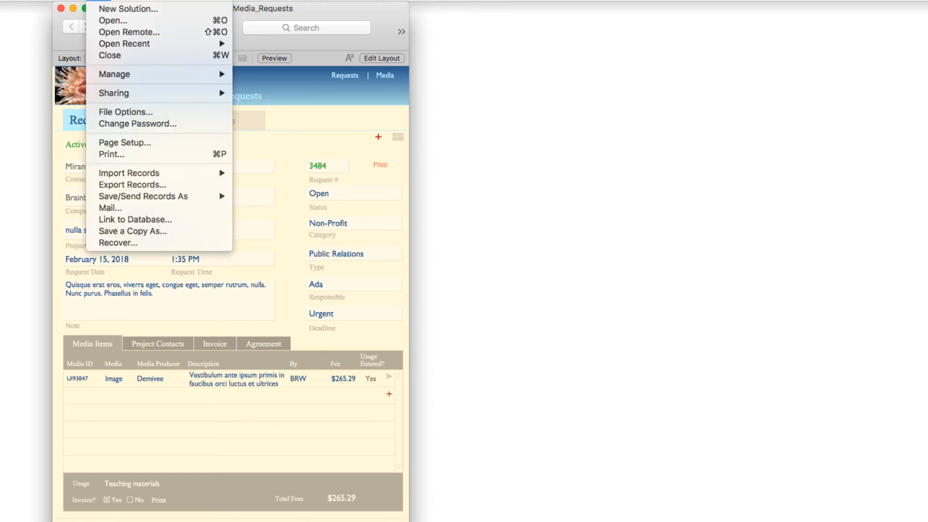
mouse_move(124, 143)
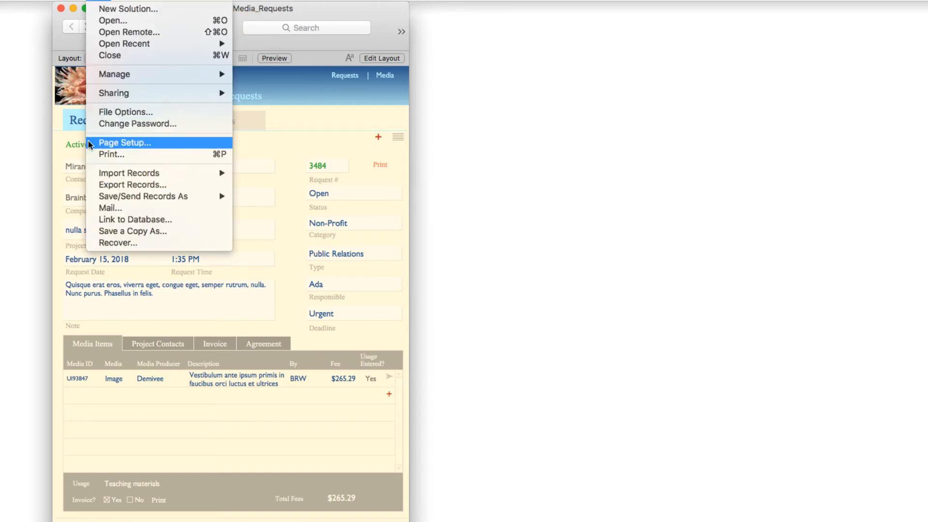
- Export records as accounting-report.xlsx on the desktop, set to open automatically, with default Excel options
left_click(133, 184)
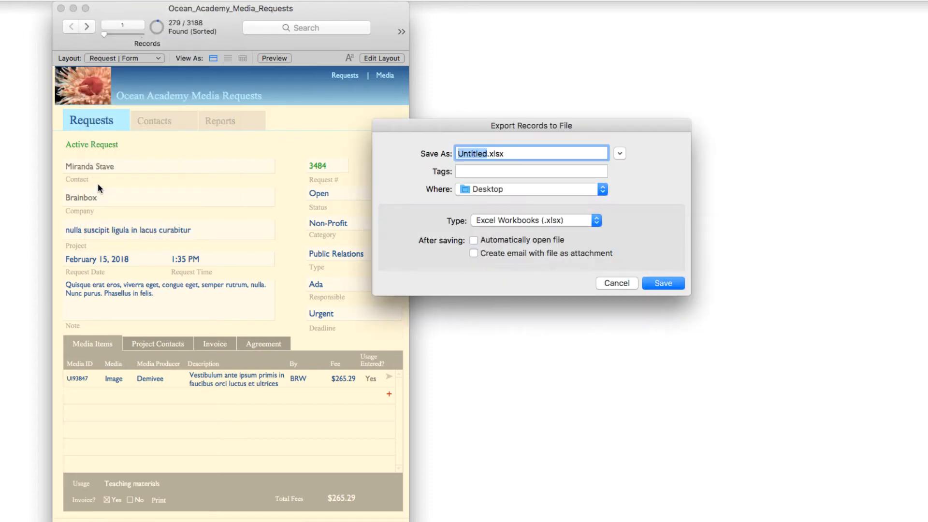
mouse_move(334, 219)
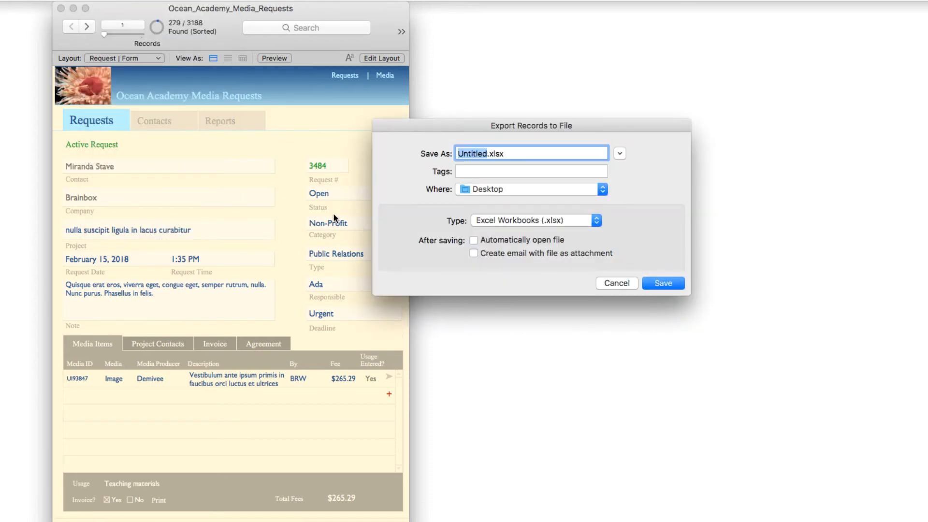
type("accou")
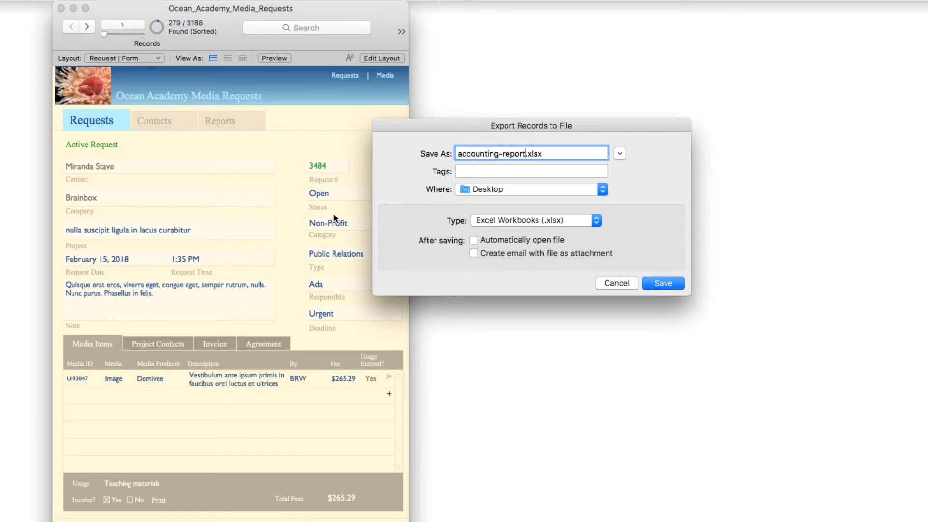
left_click(474, 241)
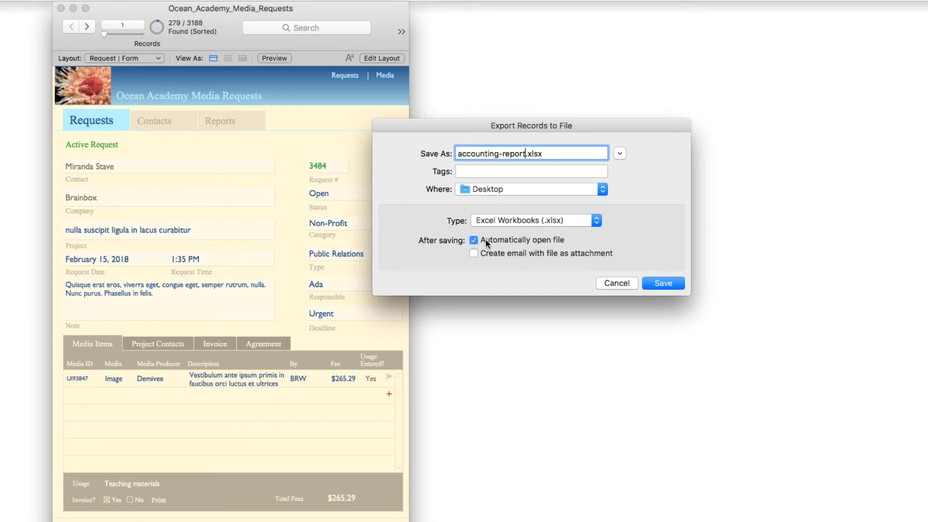
left_click(661, 283)
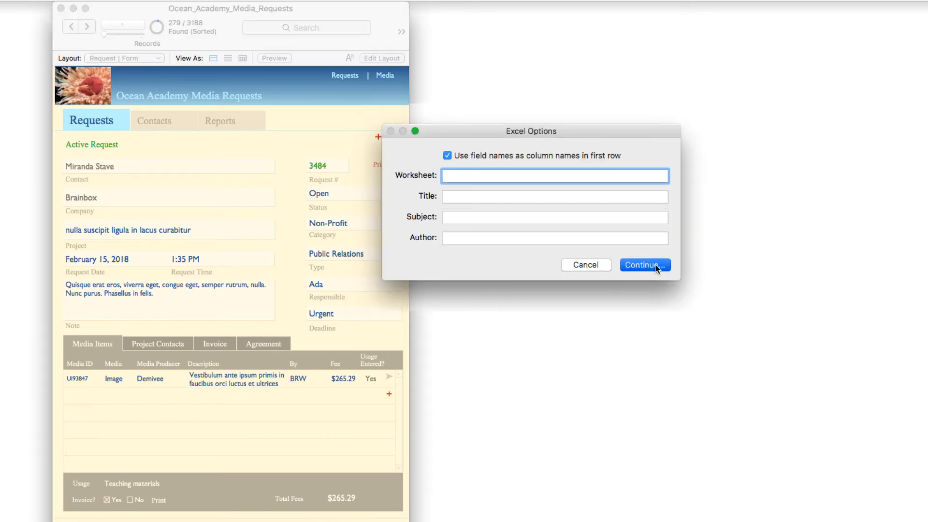
left_click(642, 264)
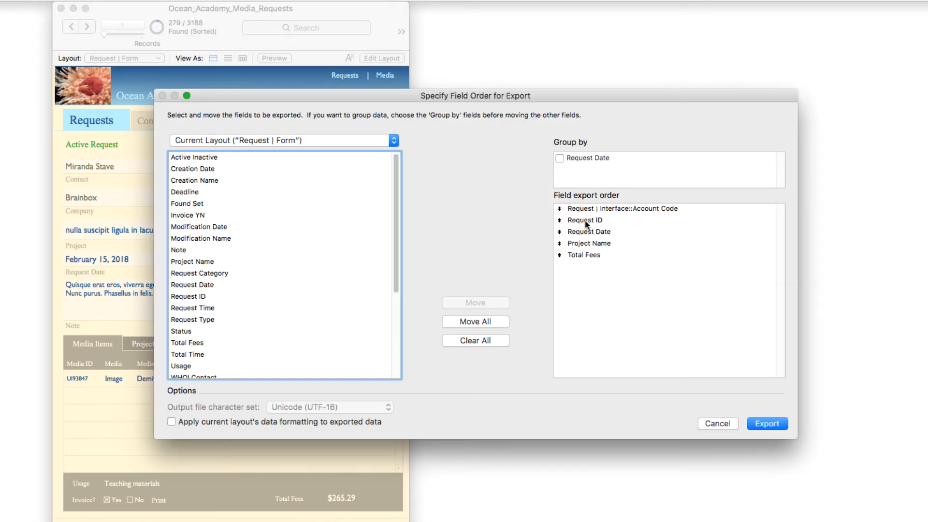
- Add the Interface account code and Request Category to the export field order with request date and total fees
left_click(622, 209)
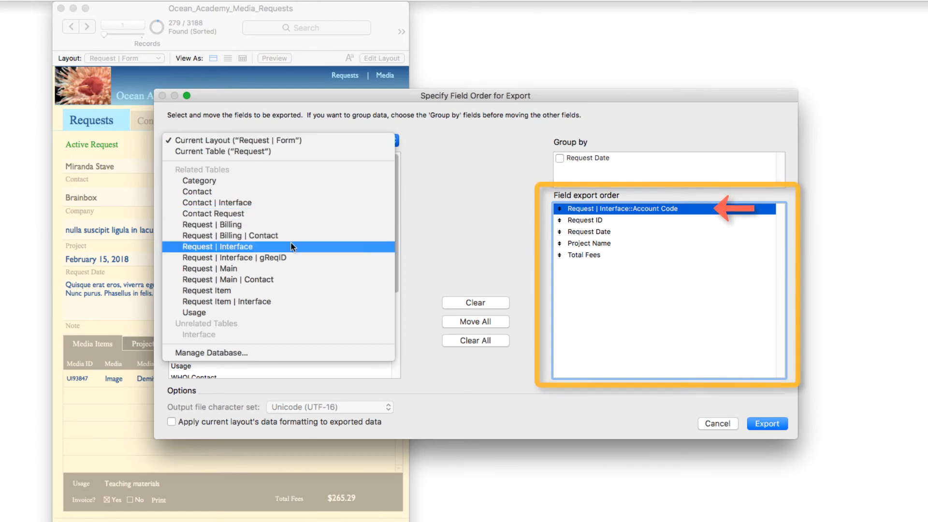
left_click(223, 247)
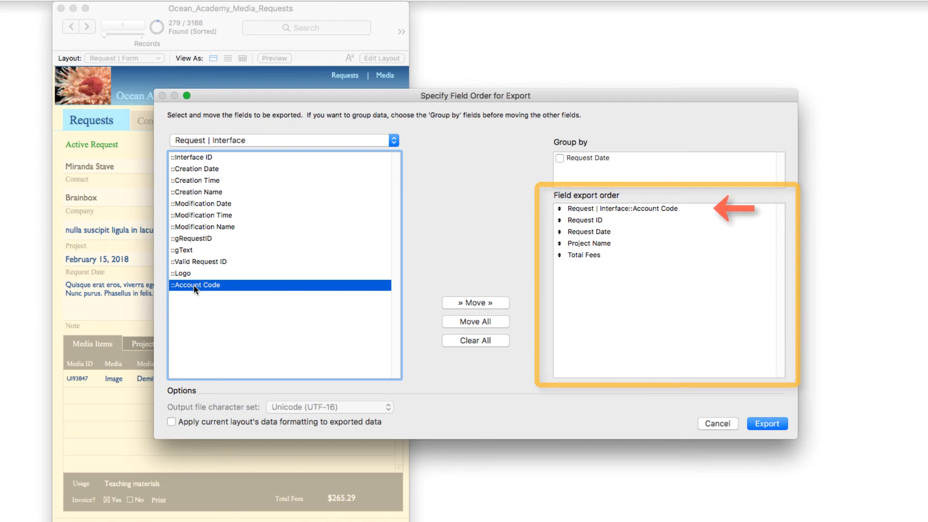
left_click(281, 140)
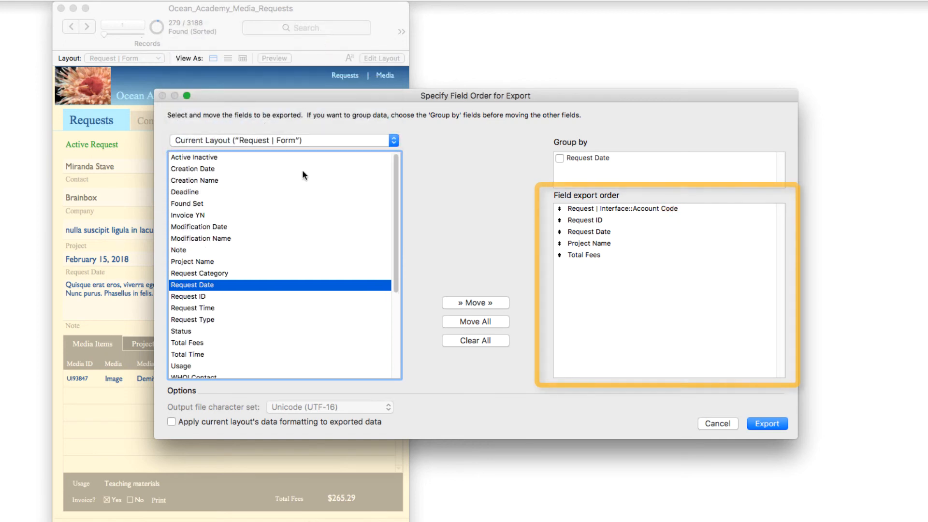
left_click(584, 219)
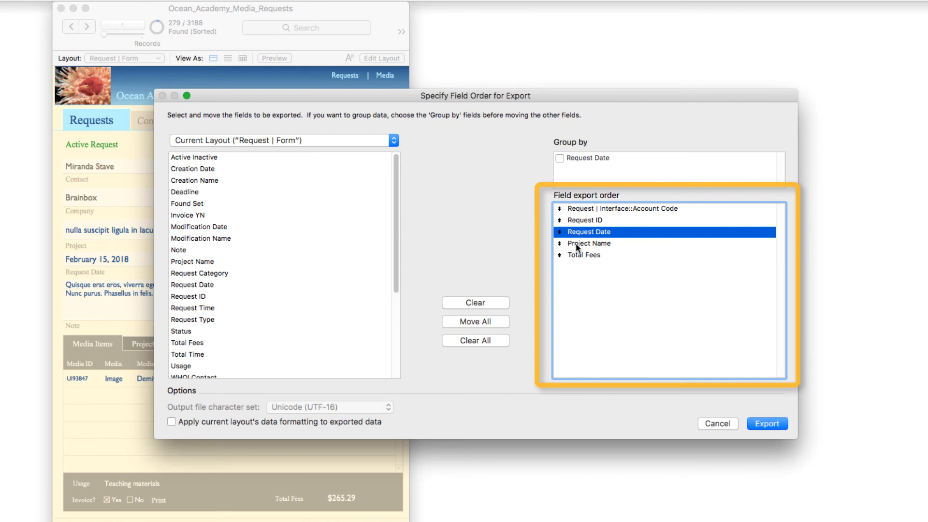
left_click(583, 254)
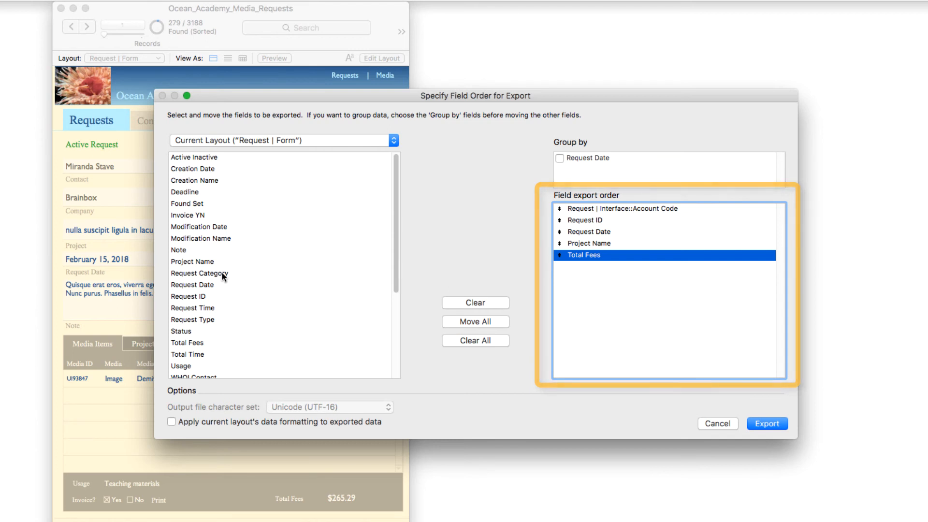
left_click(199, 273)
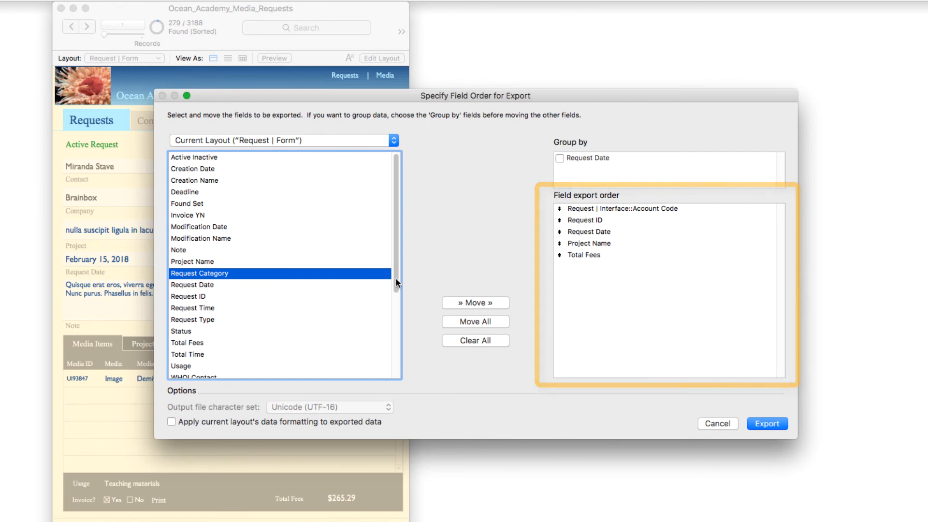
left_click(476, 303)
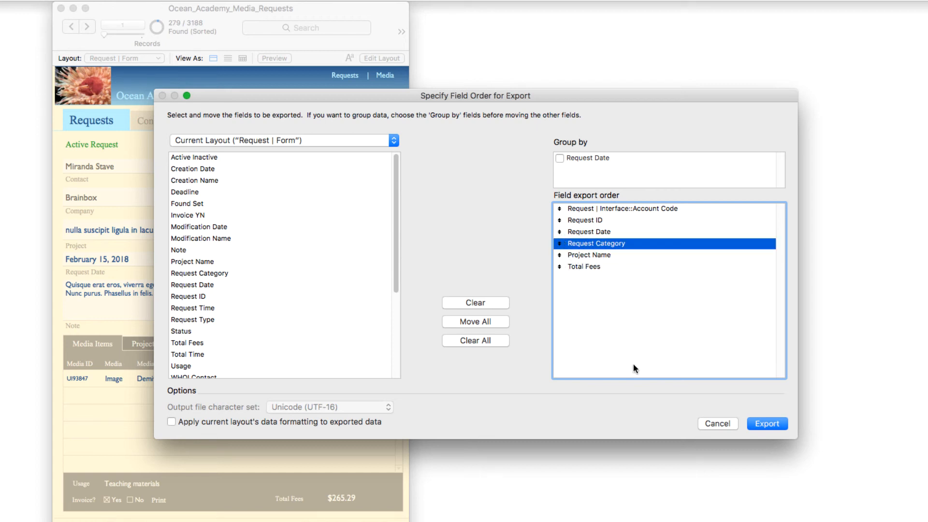
mouse_move(618, 347)
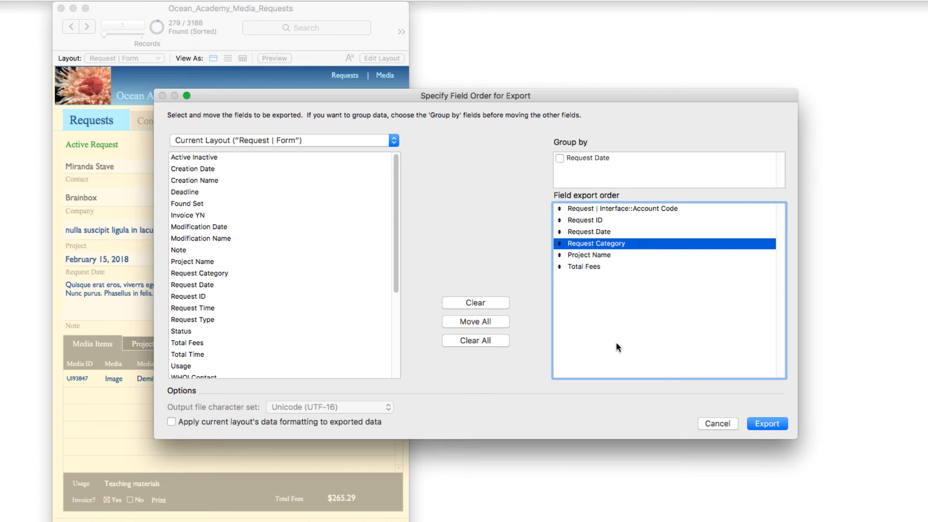
mouse_move(639, 224)
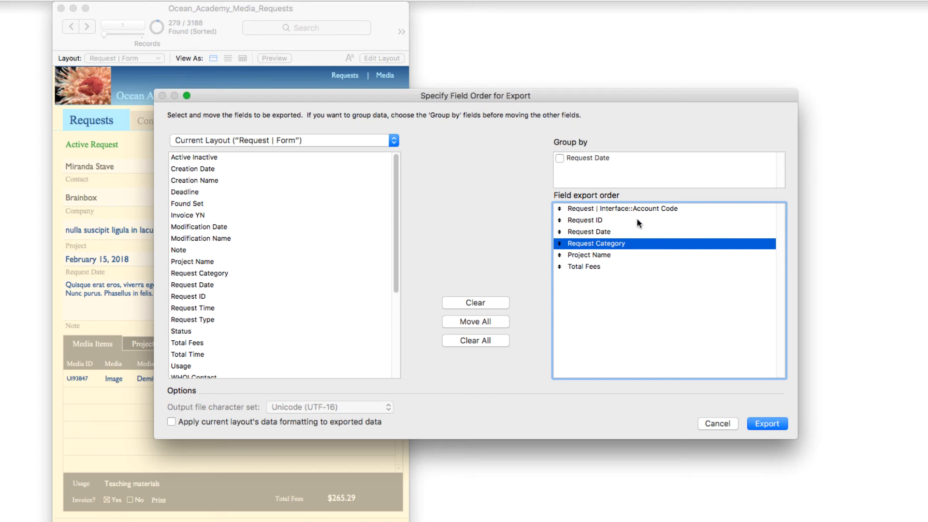
mouse_move(646, 213)
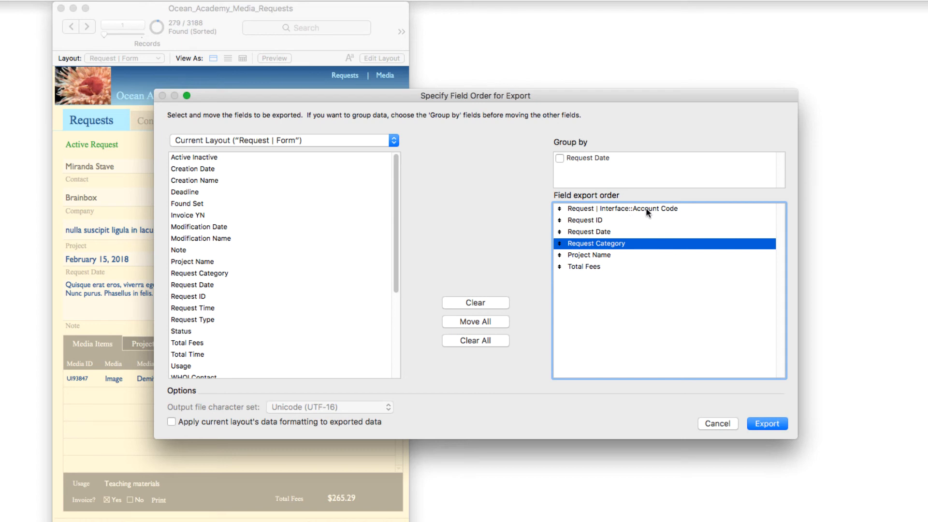
mouse_move(741, 415)
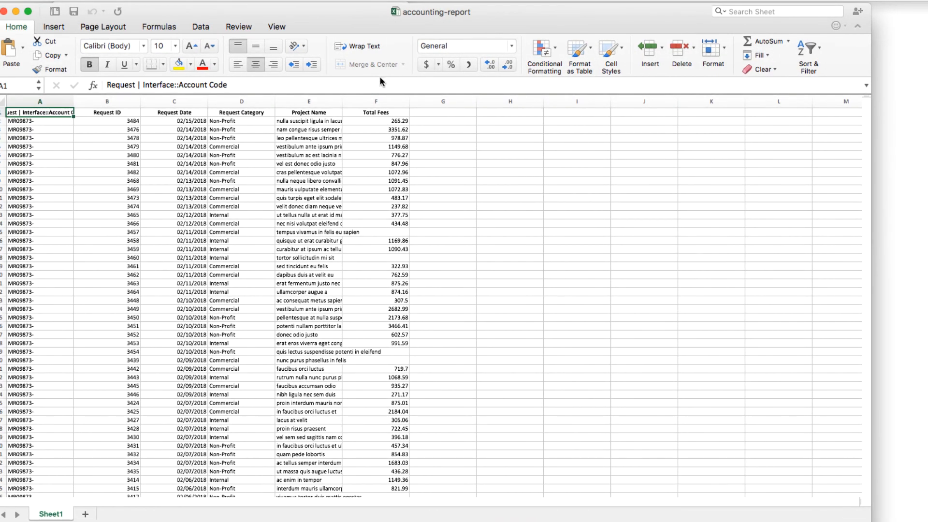
mouse_move(190, 6)
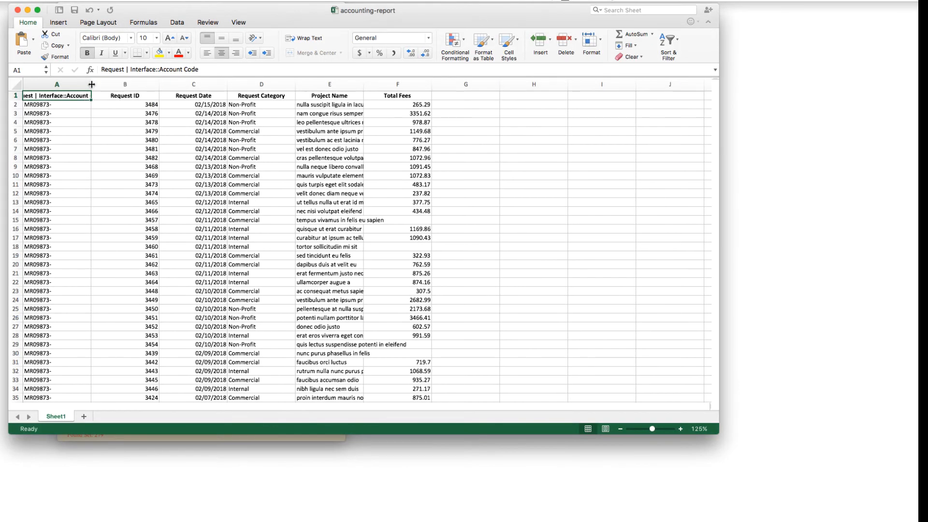
- Widen column A in accounting-report.xlsx so the account code heading fits
left_click_drag(91, 84, 141, 84)
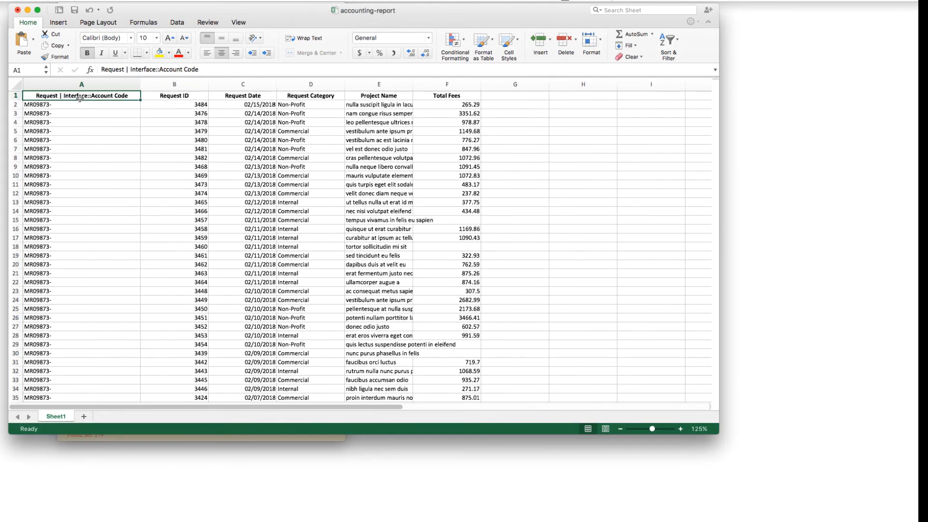
mouse_move(190, 255)
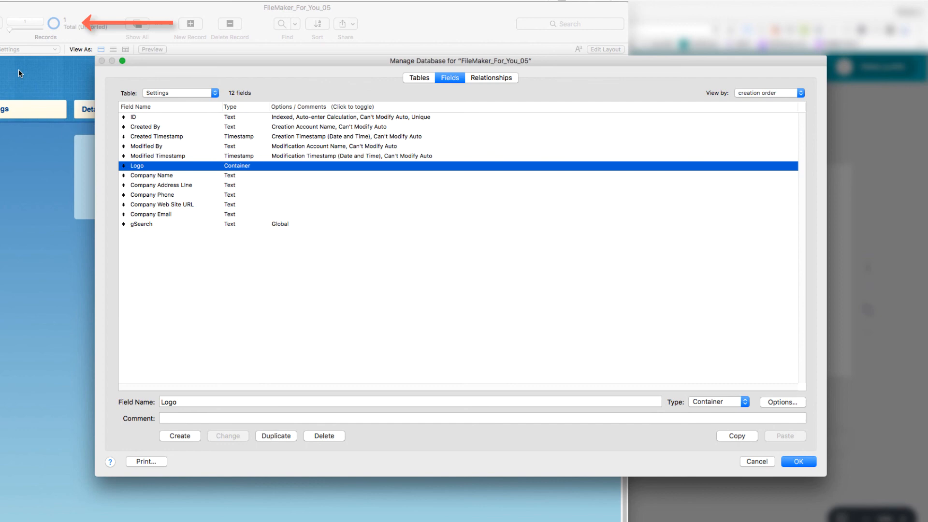
mouse_move(150, 166)
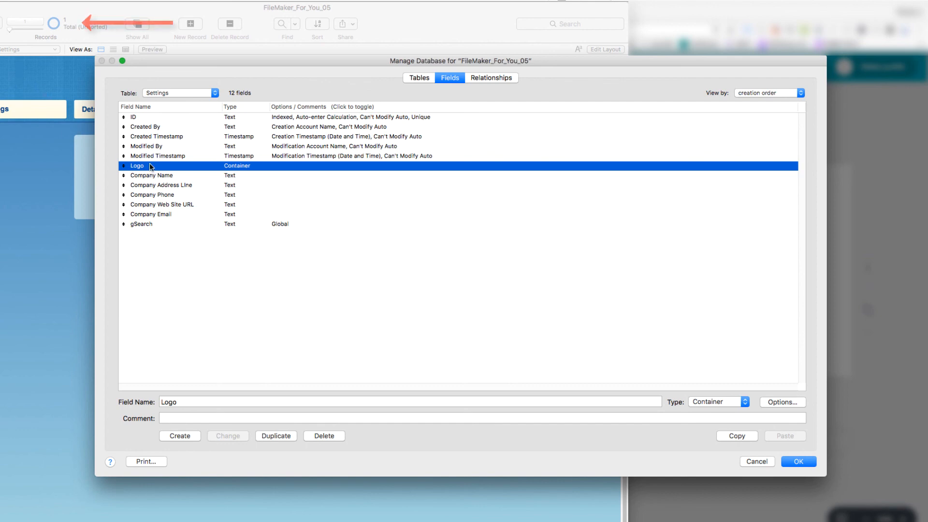